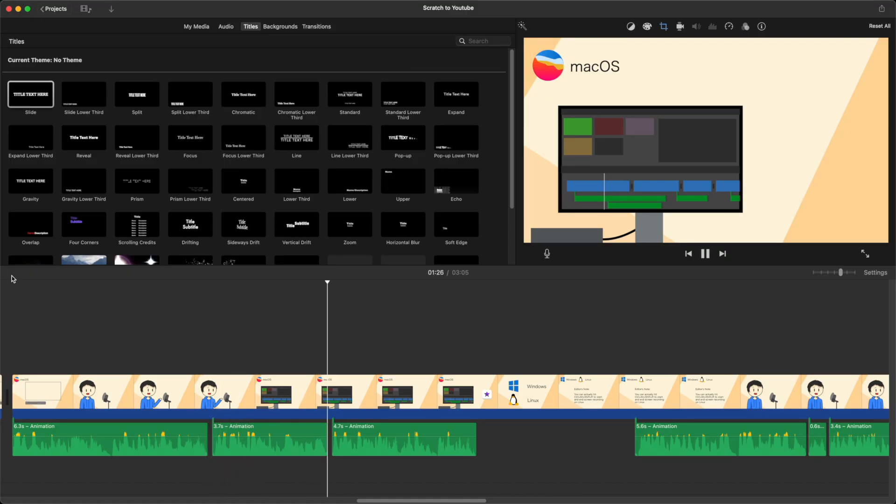
click(865, 253)
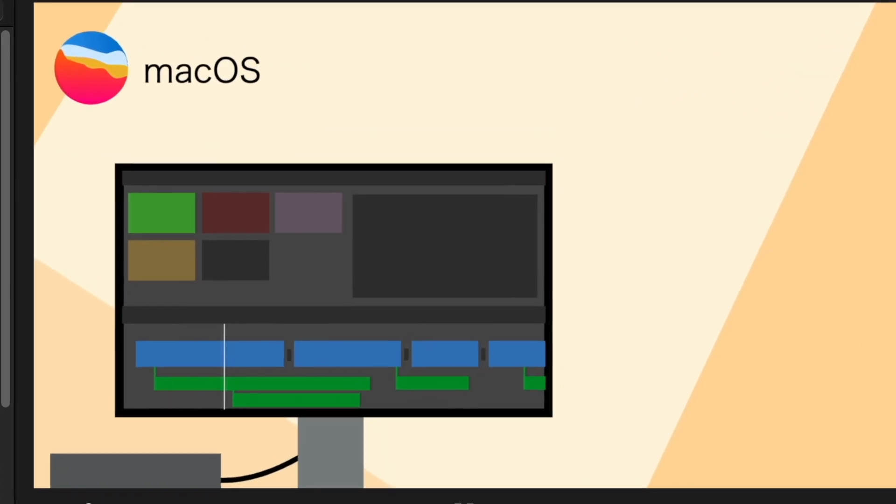